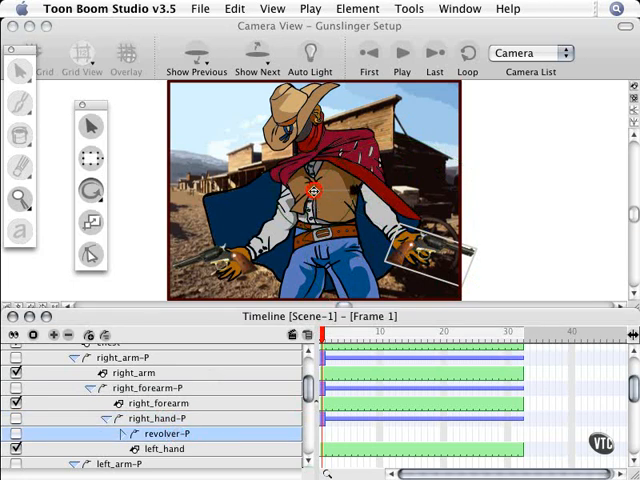
Move the left arm peg's pivot onto the shoulder joint with the Rotate tool.
{"action": "left_click_drag", "start_coordinate": [310, 192], "coordinate": [396, 244]}
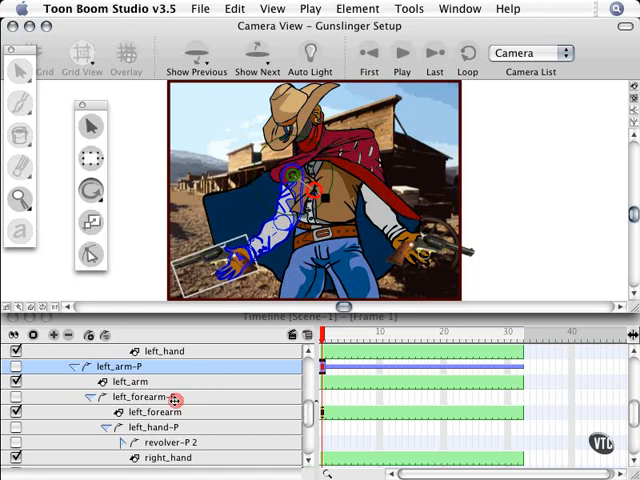
Select the next left arm peg in the Timeline to give it a pivot.
{"action": "left_click", "coordinate": [148, 396]}
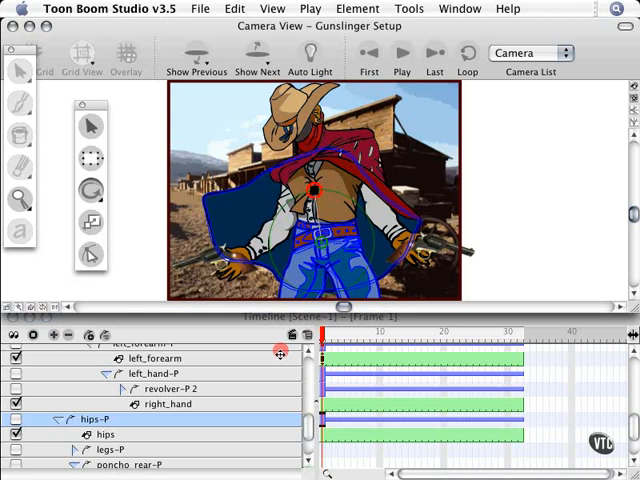
Select the legs-P peg for pivoting and bring the poncho_rear peg into view.
{"action": "left_click", "coordinate": [104, 448]}
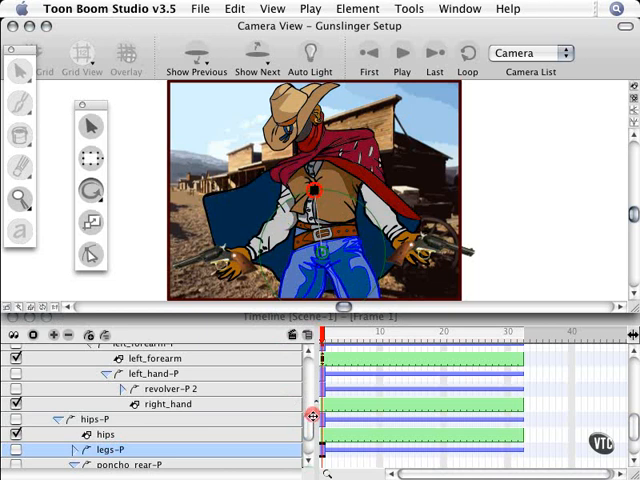
{"action": "scroll", "scroll_direction": "down", "scroll_amount": 3}
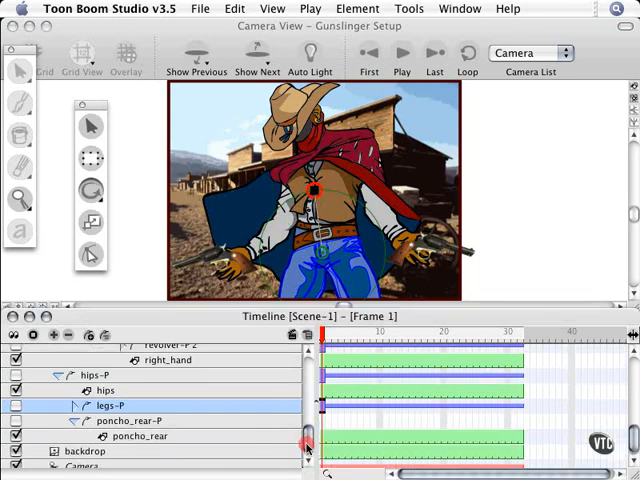